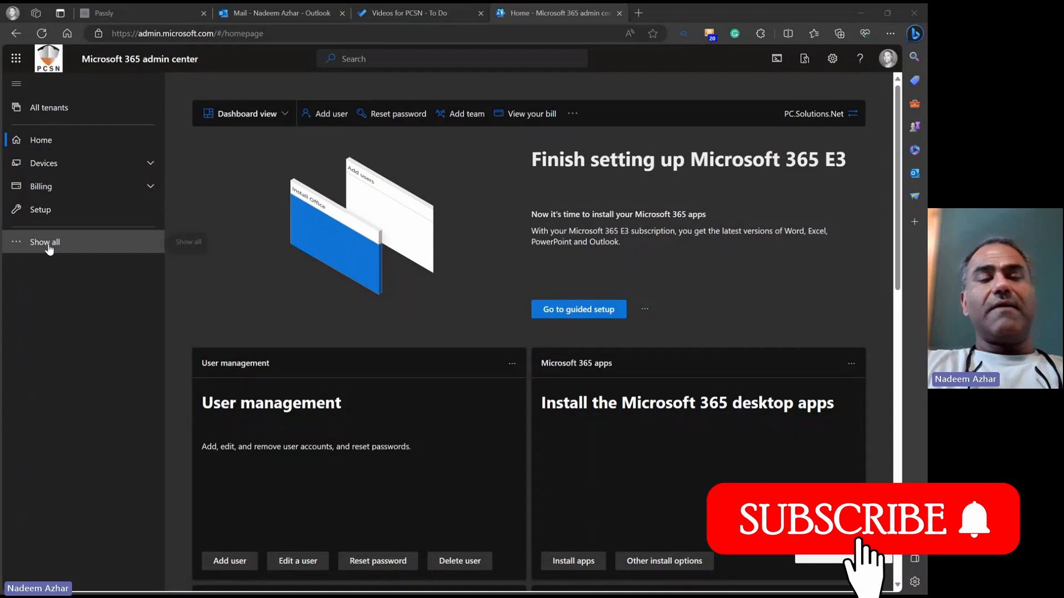
# Expand Show all and launch the SharePoint admin center from Admin centers
pyautogui.click(44, 241)
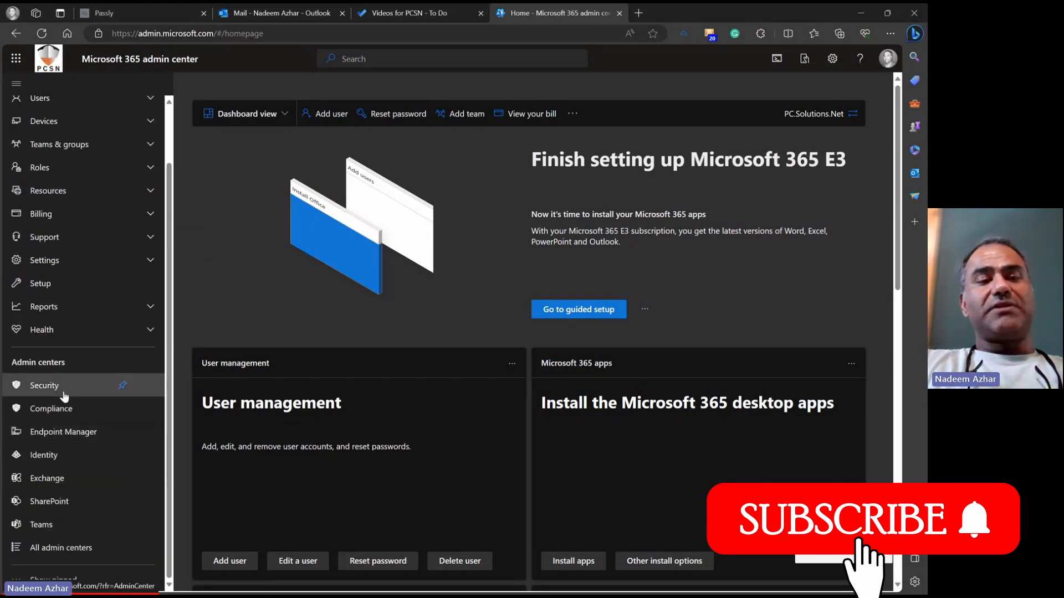
pyautogui.moveTo(48, 500)
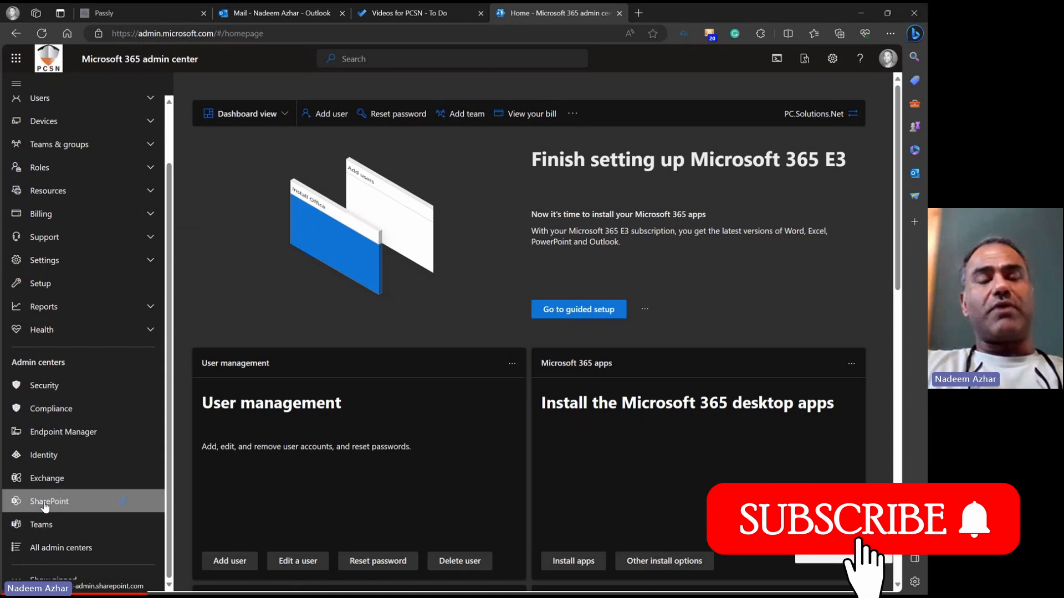
pyautogui.click(47, 501)
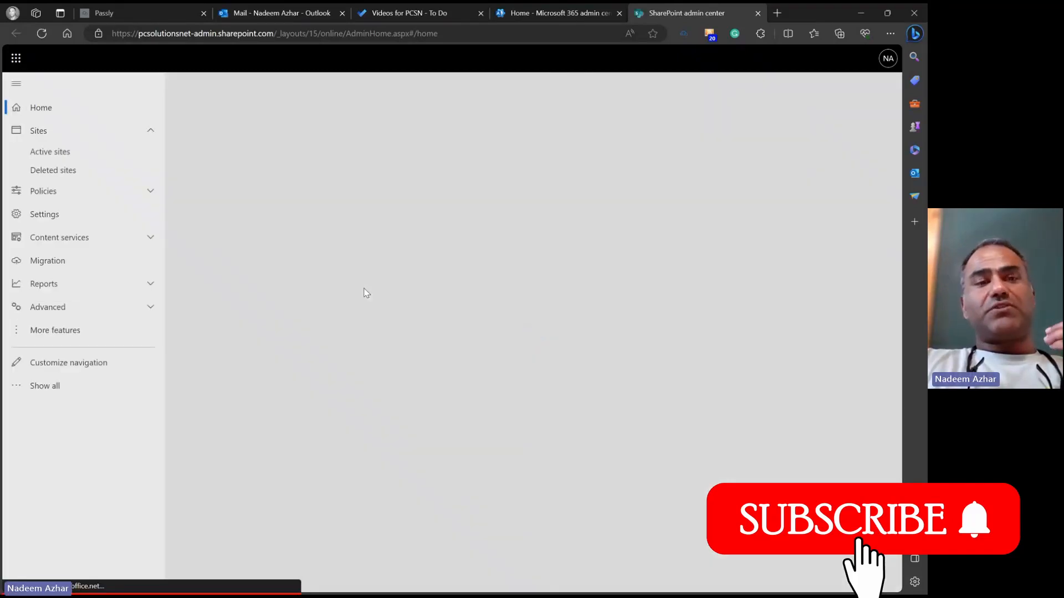
# Open the Migration page and browse the available Migration Manager content sources
pyautogui.click(41, 107)
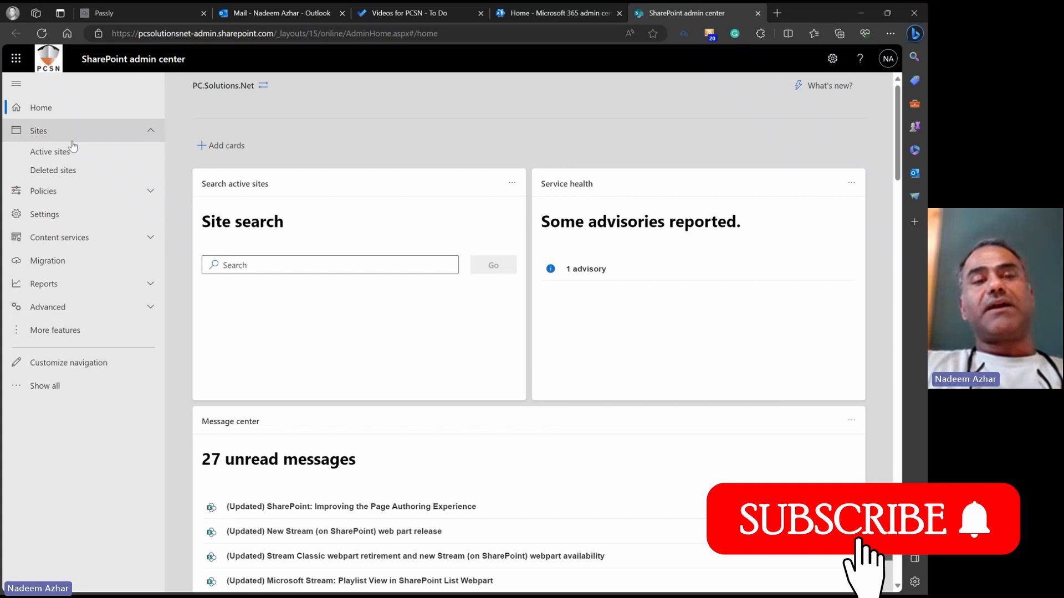
pyautogui.click(47, 260)
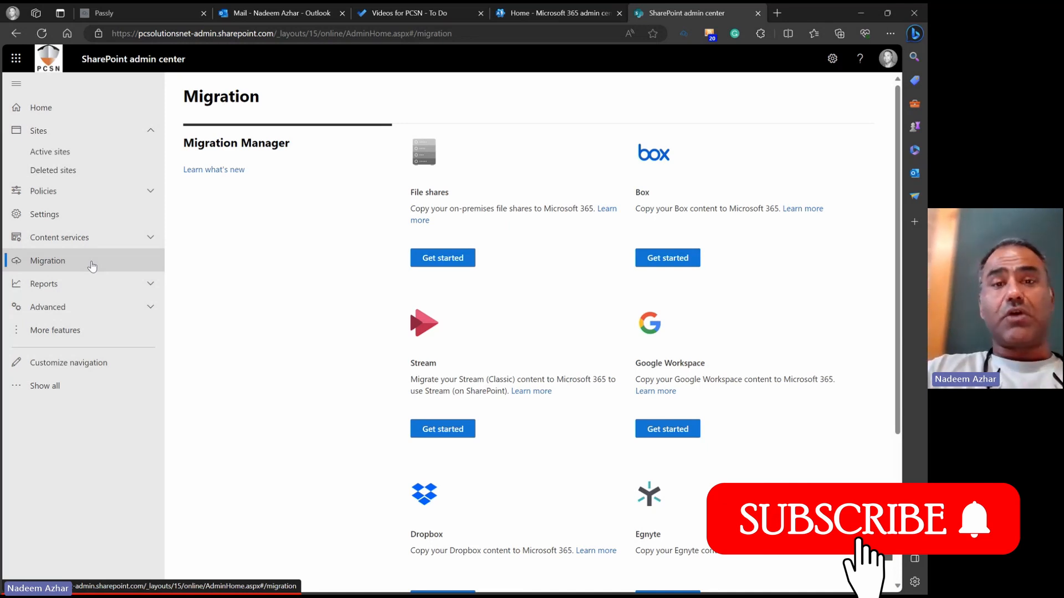
pyautogui.moveTo(549, 329)
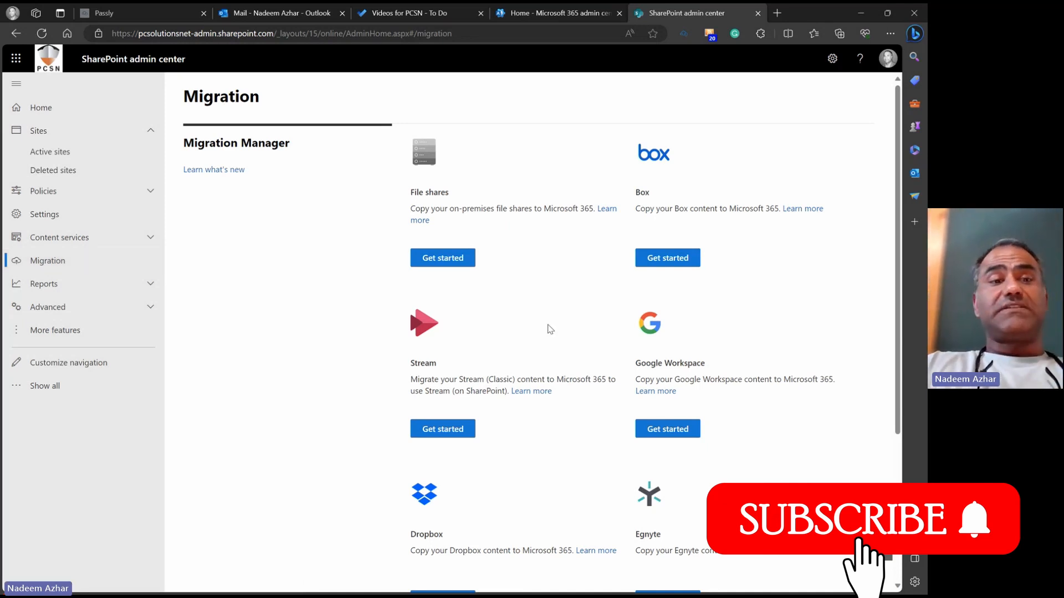
pyautogui.scroll(-3)
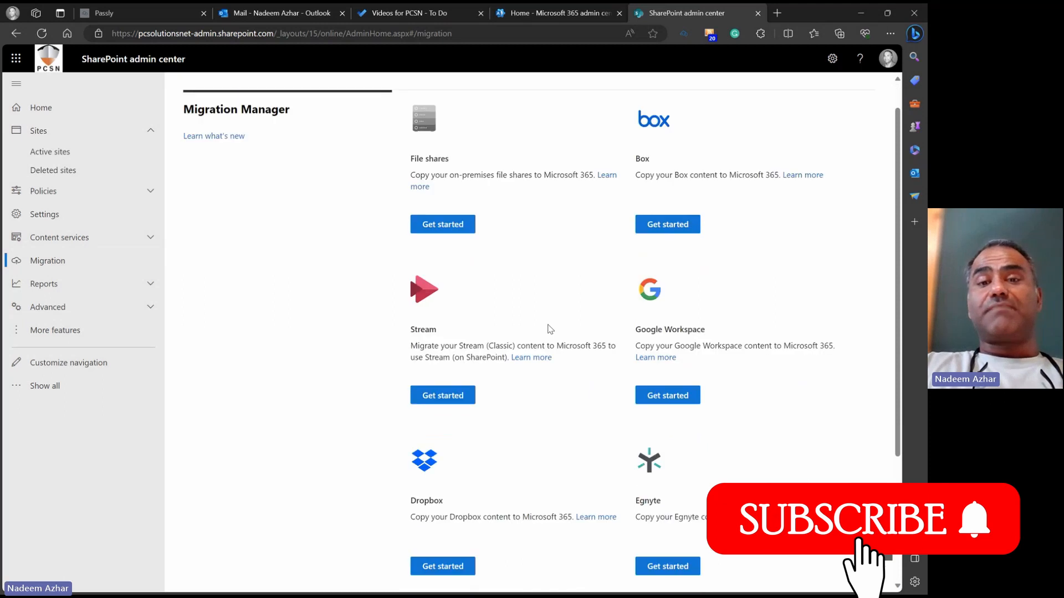
pyautogui.scroll(-3)
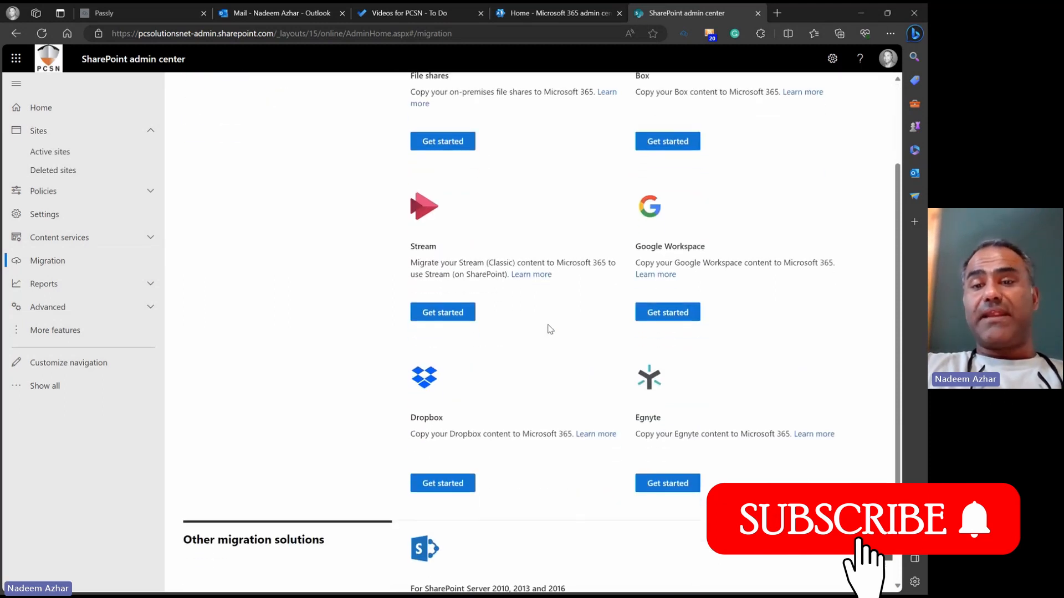
pyautogui.scroll(3)
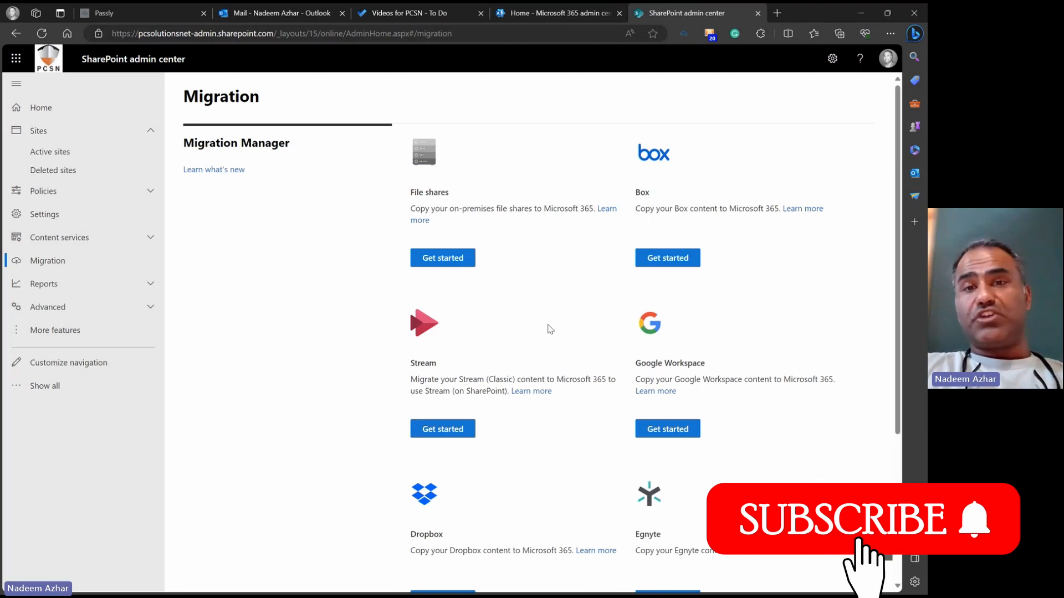
pyautogui.moveTo(437, 193)
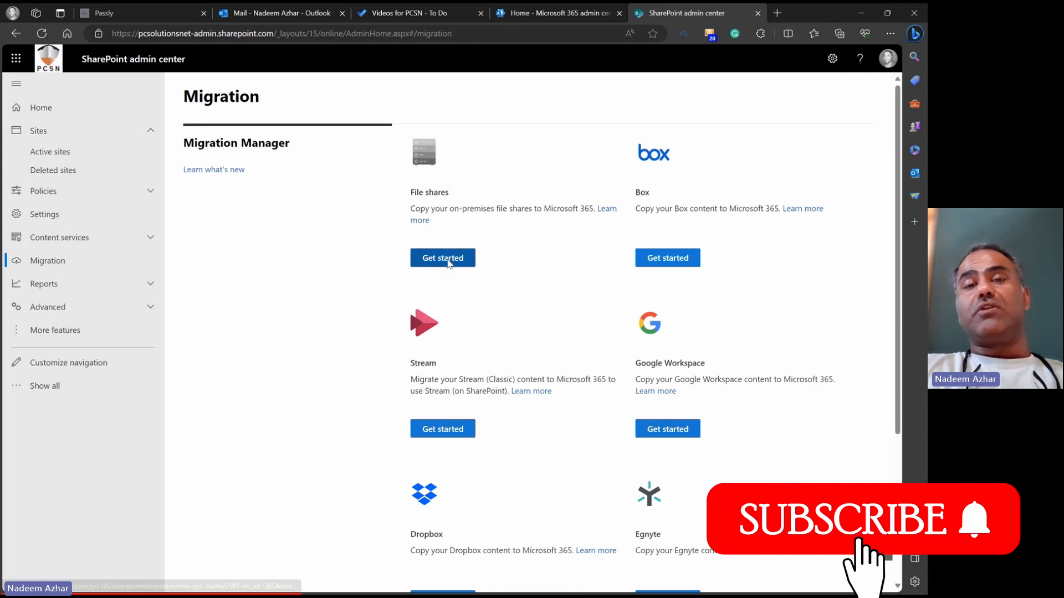
pyautogui.click(442, 257)
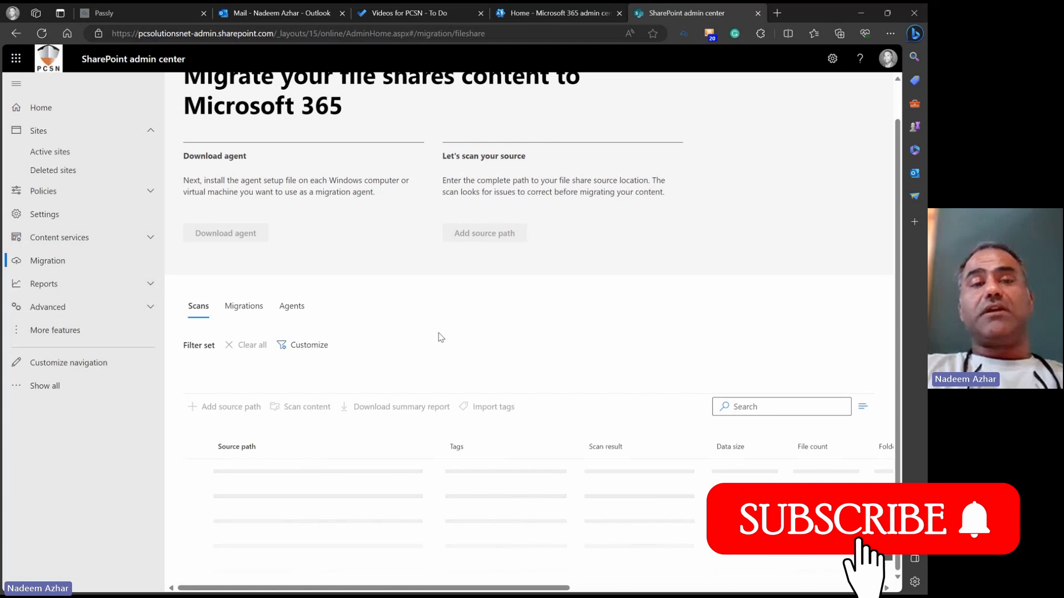
pyautogui.moveTo(414, 317)
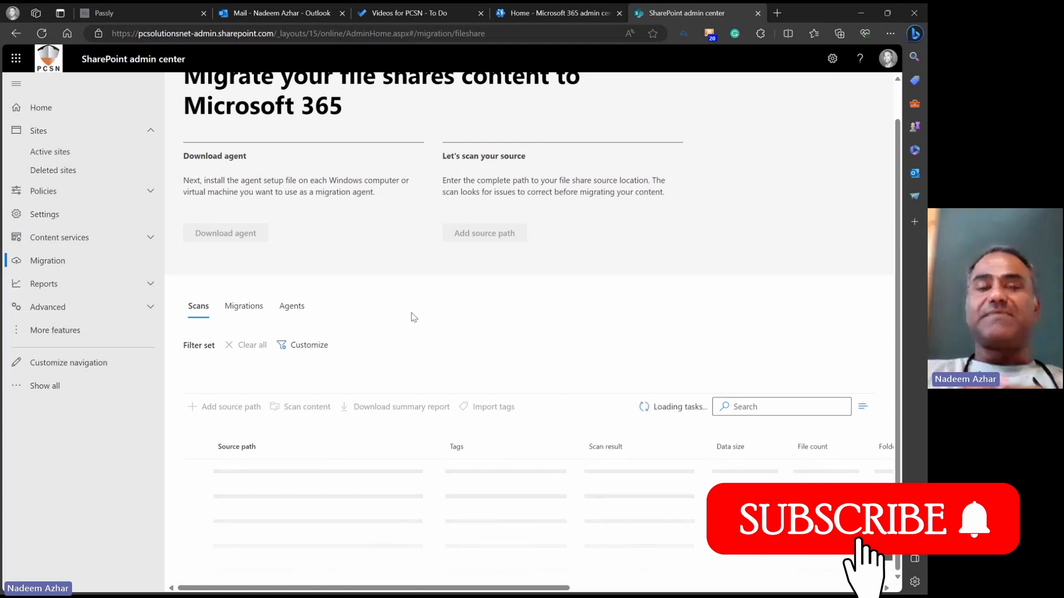
pyautogui.scroll(3)
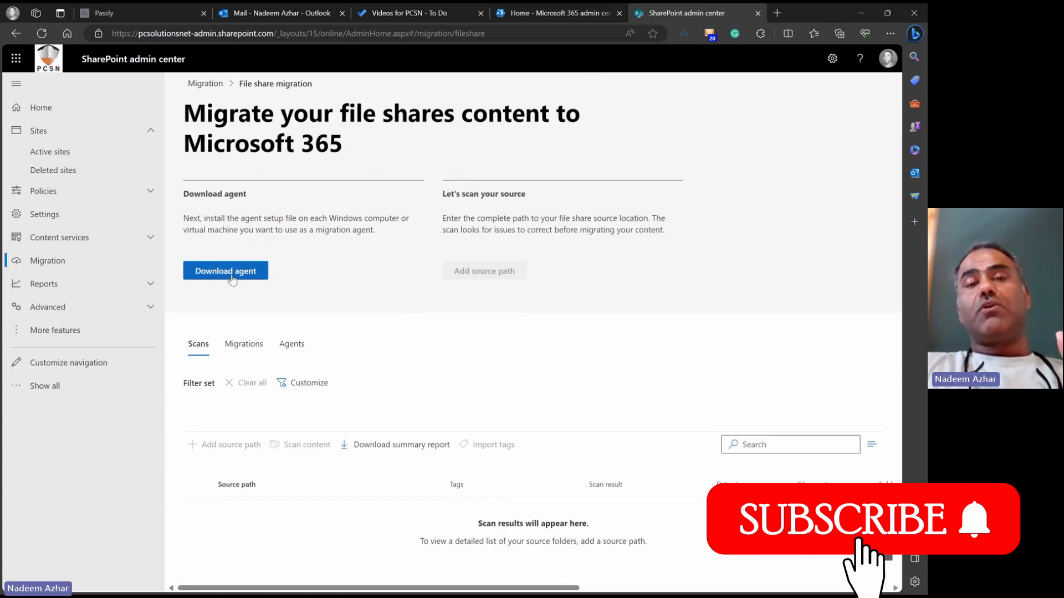
pyautogui.moveTo(321, 305)
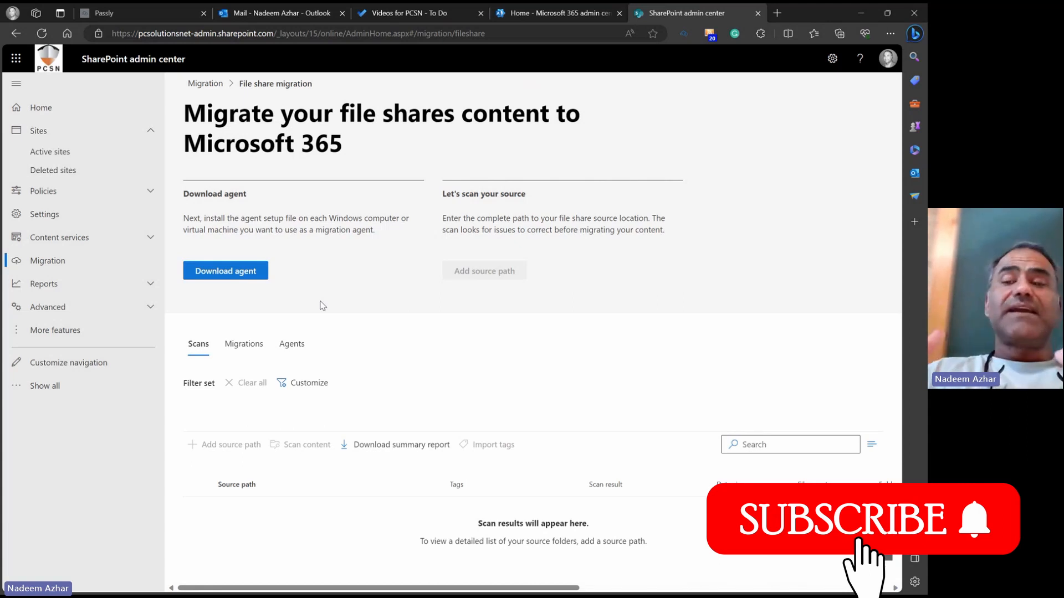
pyautogui.moveTo(341, 331)
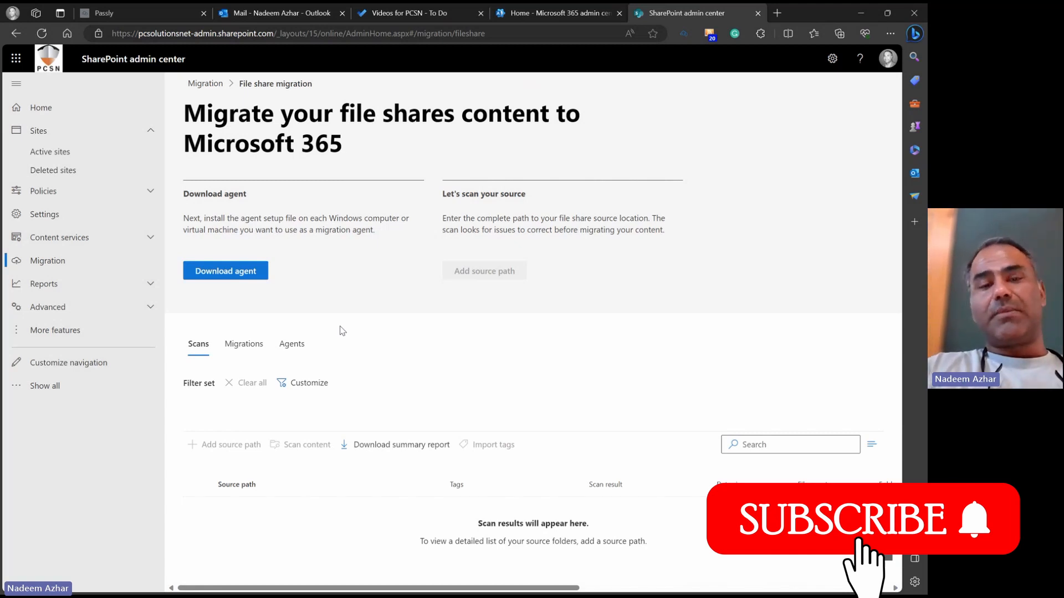
pyautogui.moveTo(240, 308)
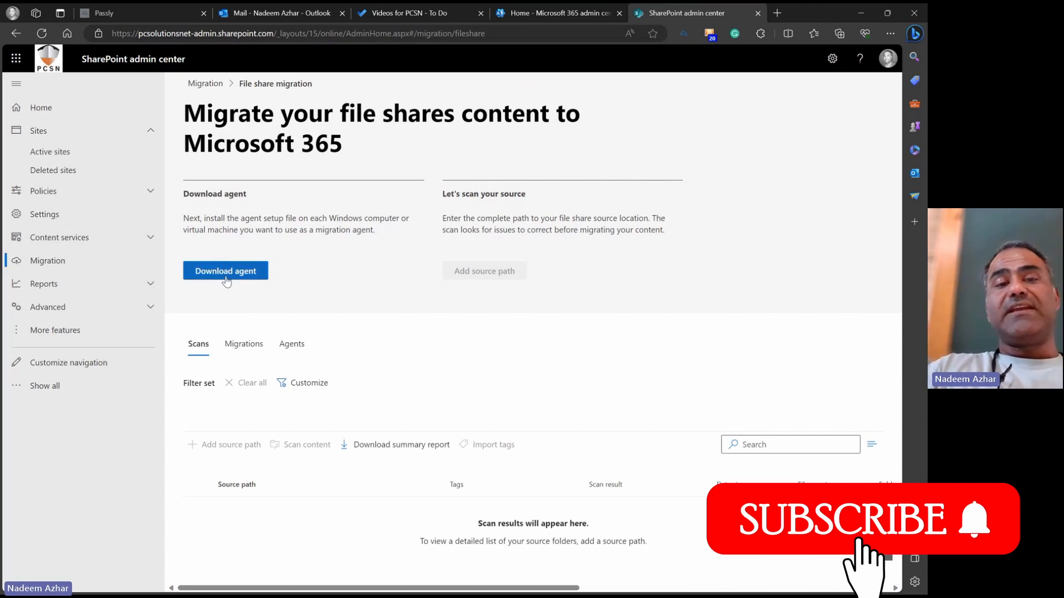
pyautogui.moveTo(222, 454)
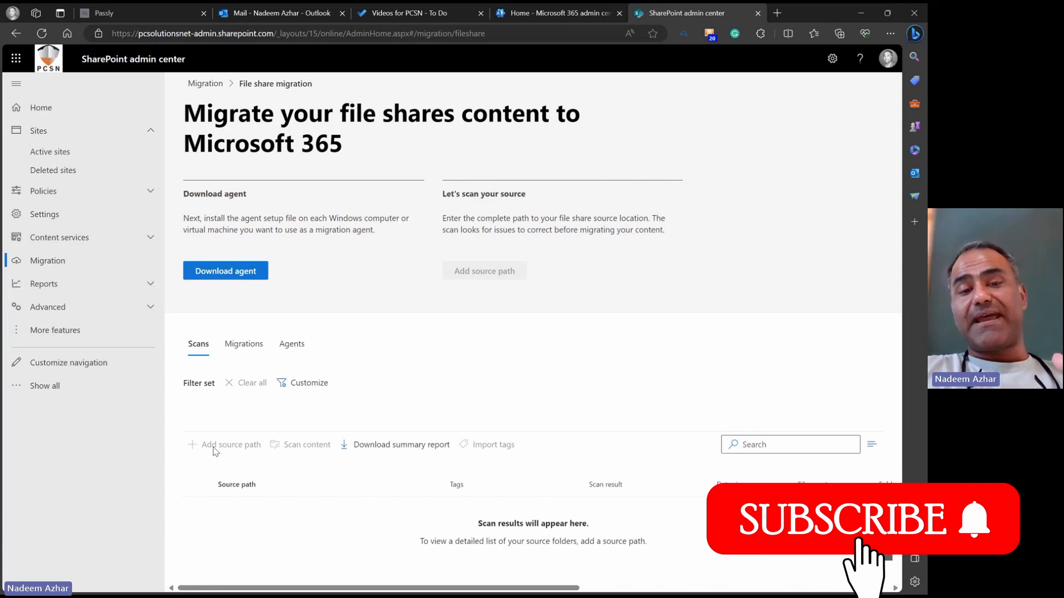
pyautogui.moveTo(342, 348)
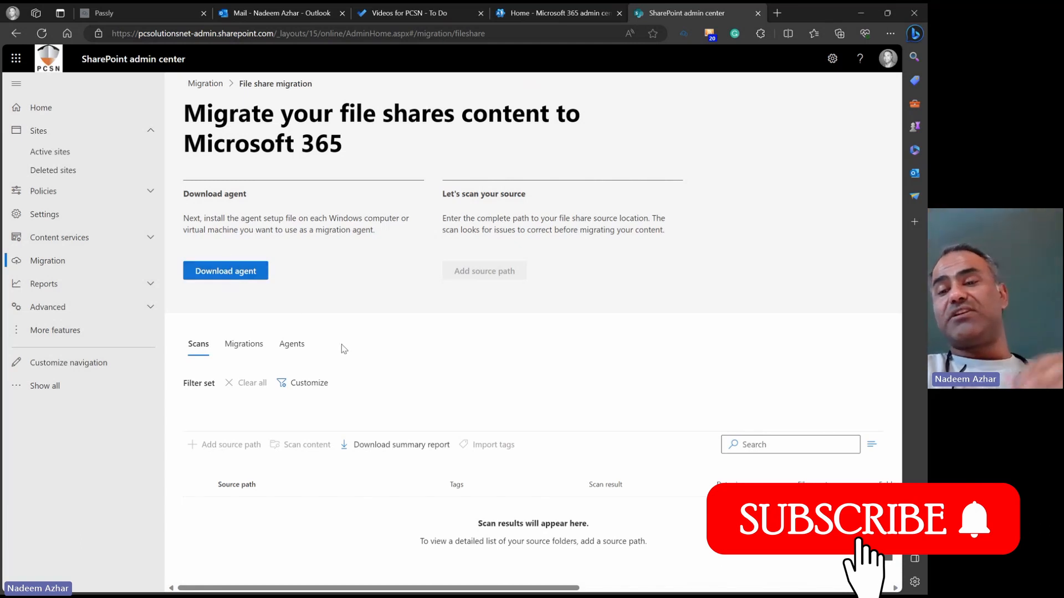
pyautogui.moveTo(396, 384)
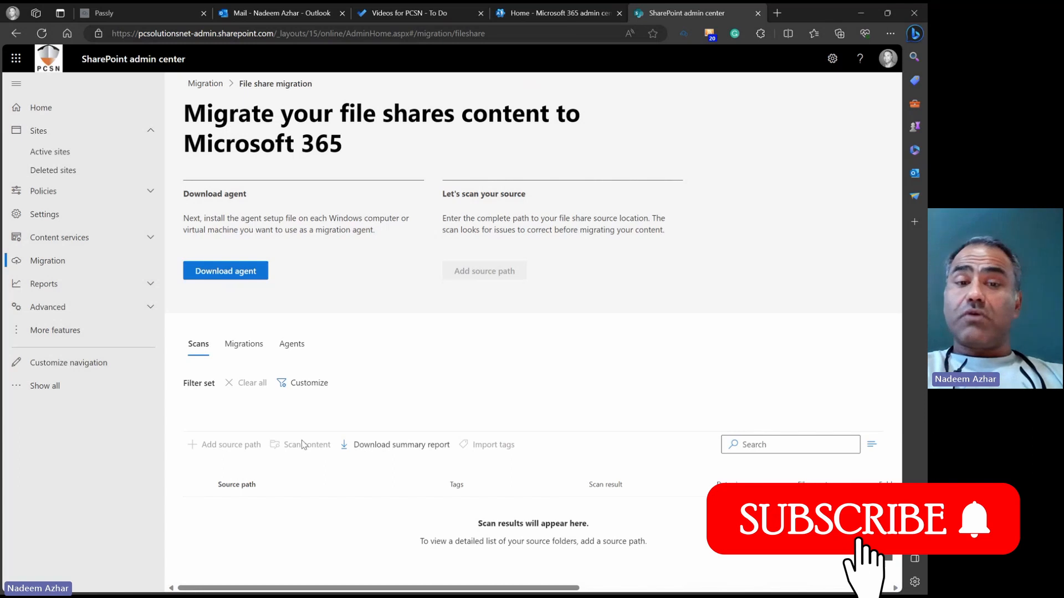
pyautogui.moveTo(243, 343)
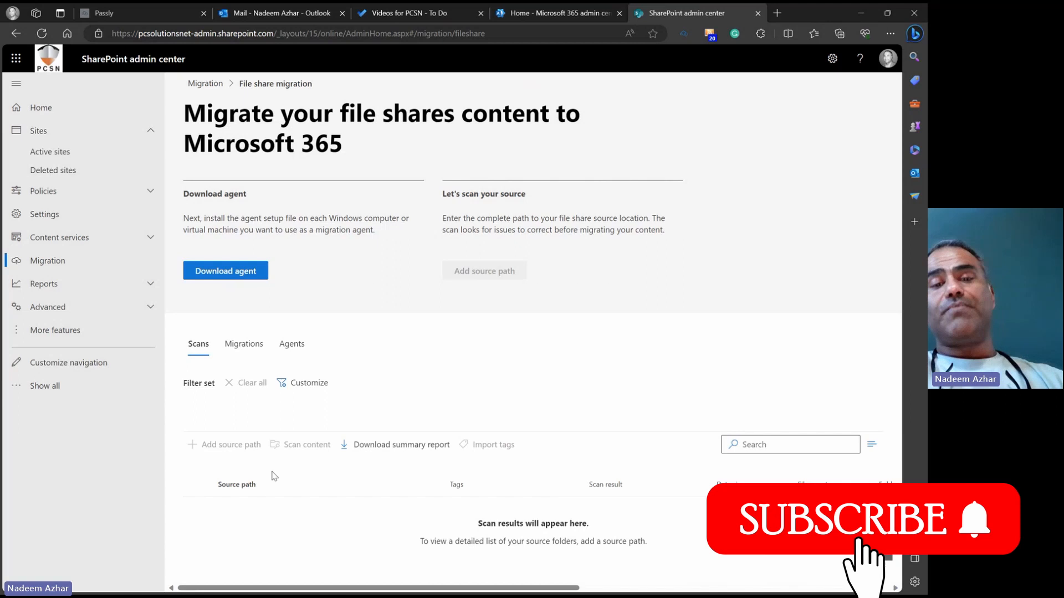
pyautogui.moveTo(258, 514)
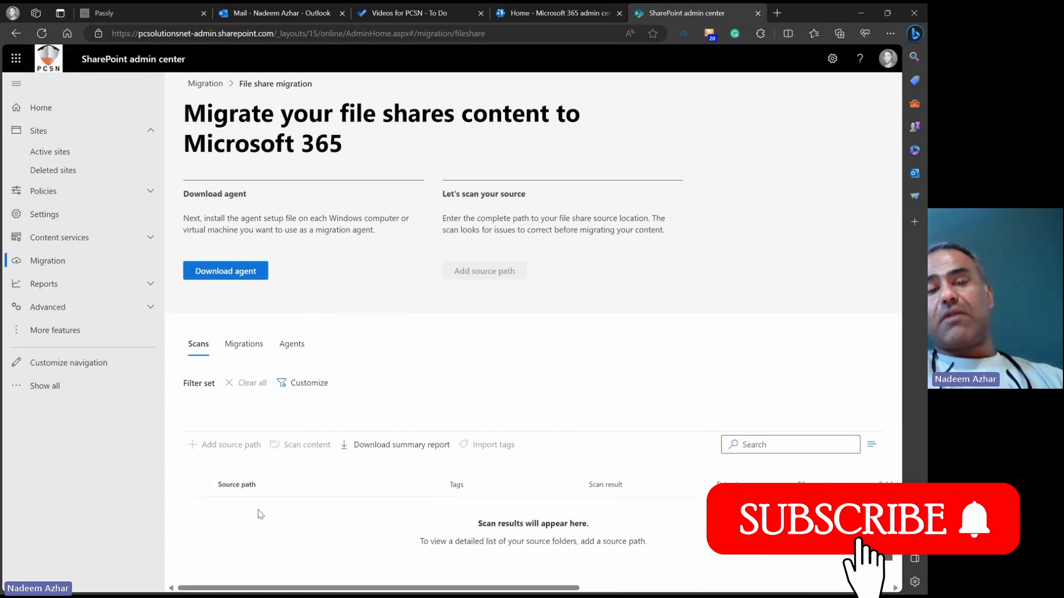
pyautogui.moveTo(259, 562)
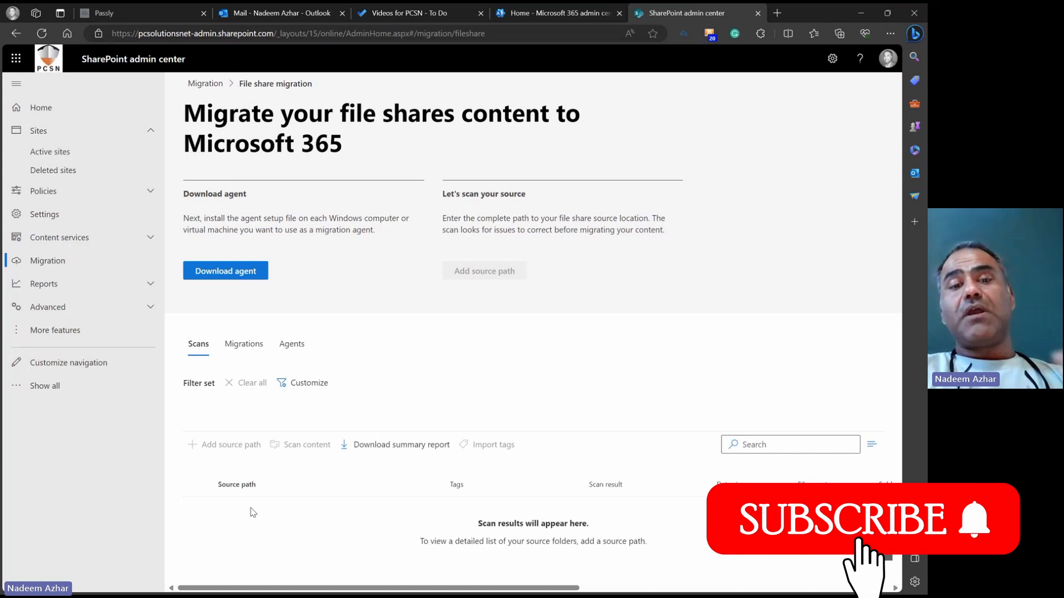
pyautogui.moveTo(238, 415)
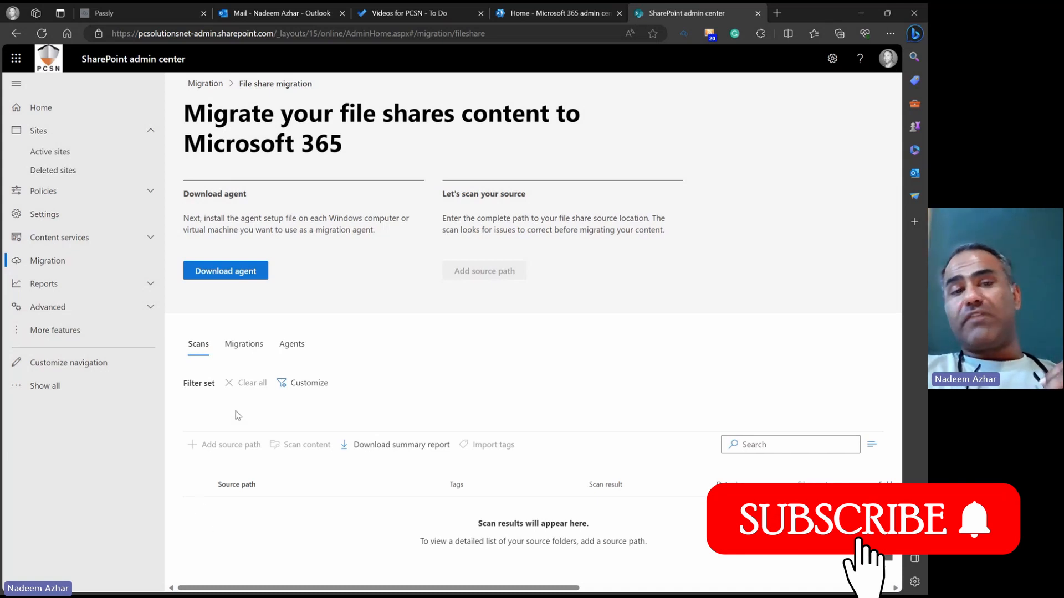
pyautogui.moveTo(259, 367)
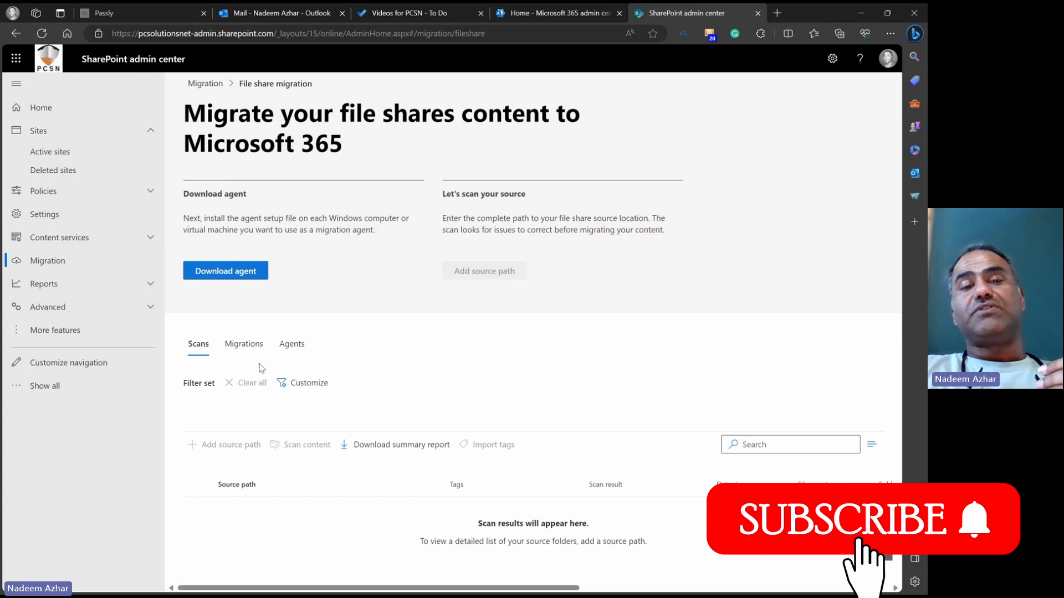
pyautogui.moveTo(243, 344)
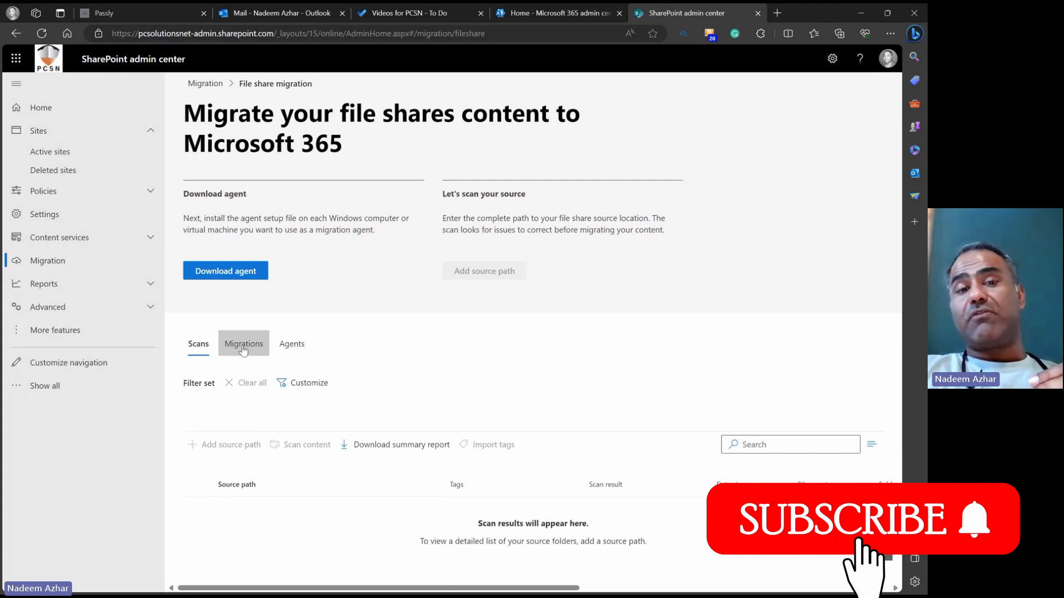
# Switch to the Migrations tab to view the empty migration tasks list
pyautogui.click(242, 344)
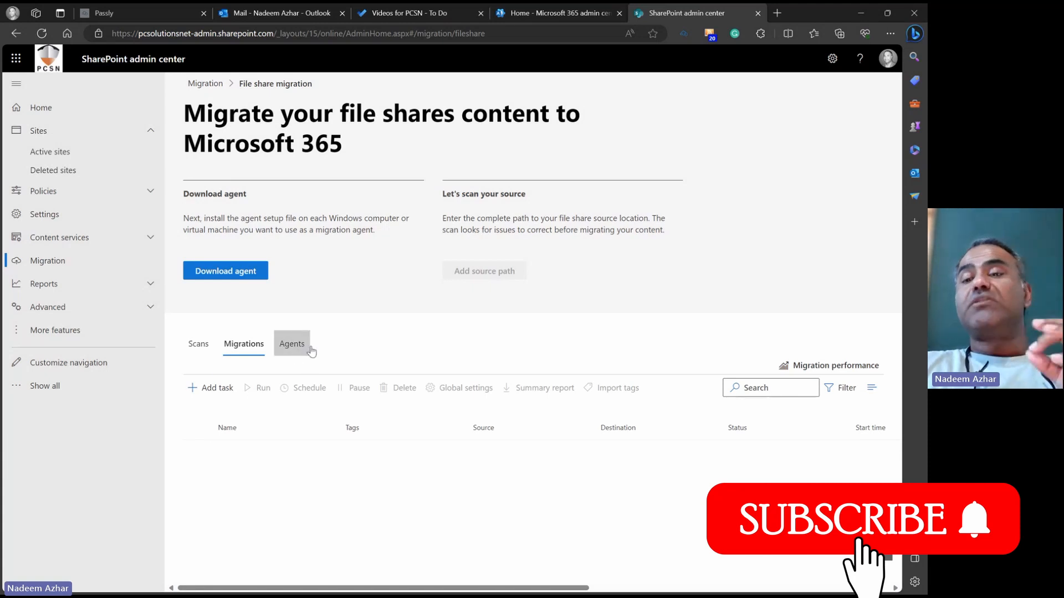
pyautogui.moveTo(362, 350)
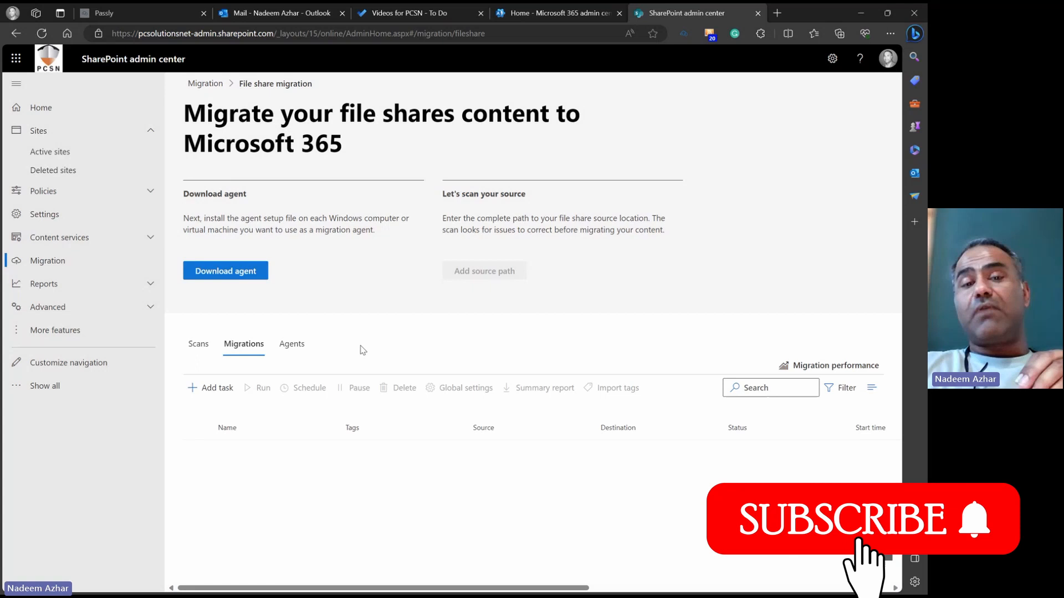
pyautogui.moveTo(355, 349)
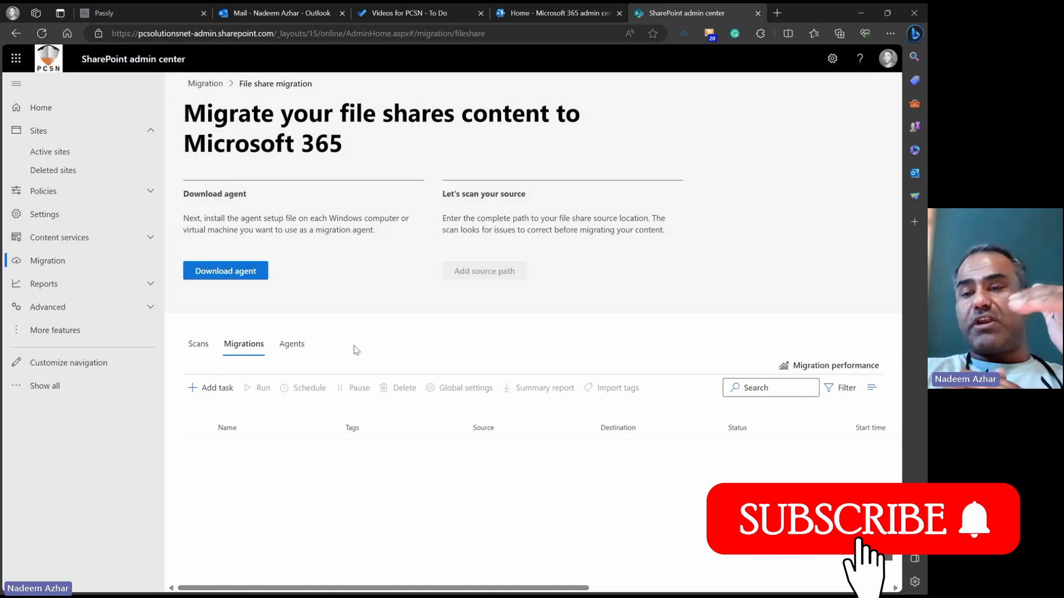
pyautogui.moveTo(226, 464)
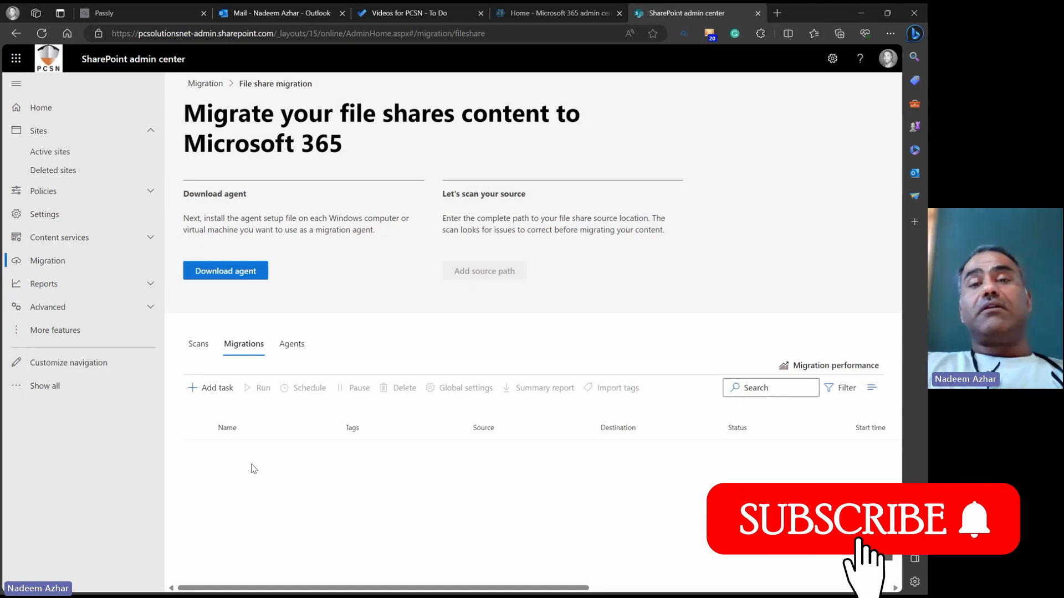
pyautogui.moveTo(396, 338)
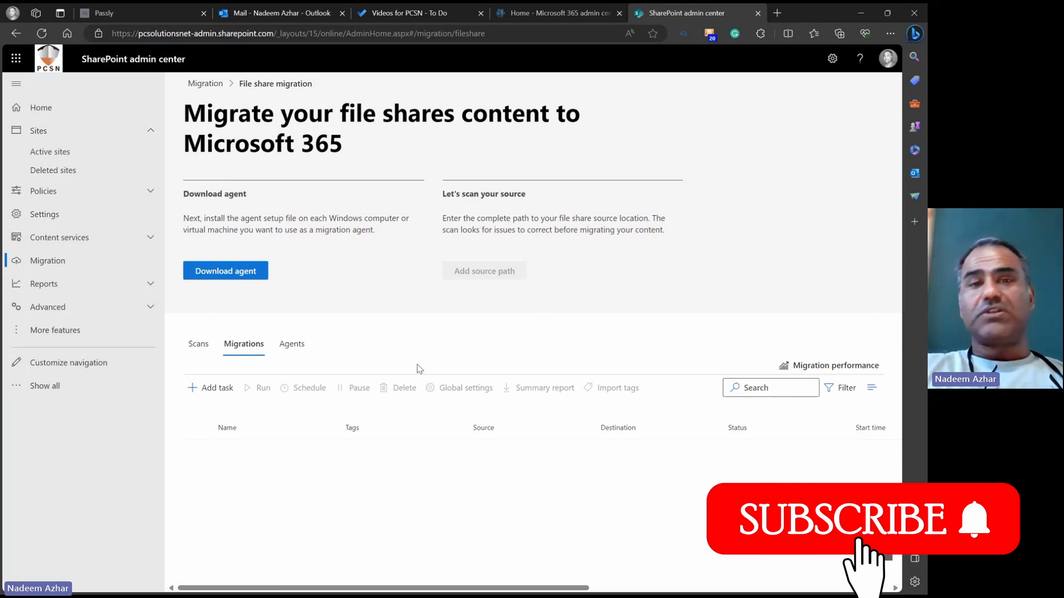
# Switch to the Kaseya tab showing CCP-FS asset information and disk volumes
pyautogui.click(254, 12)
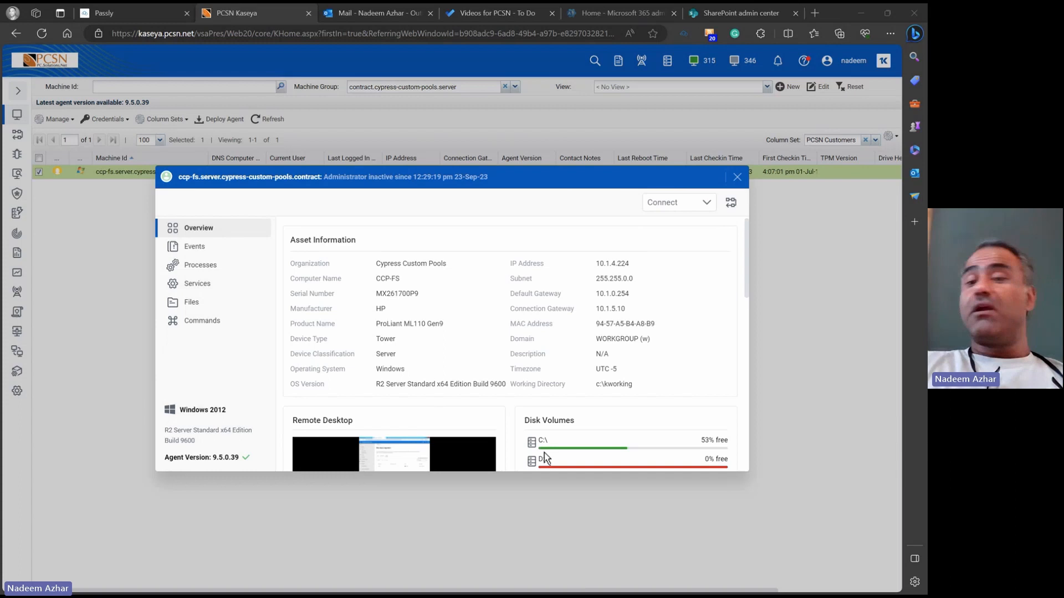
pyautogui.moveTo(834, 509)
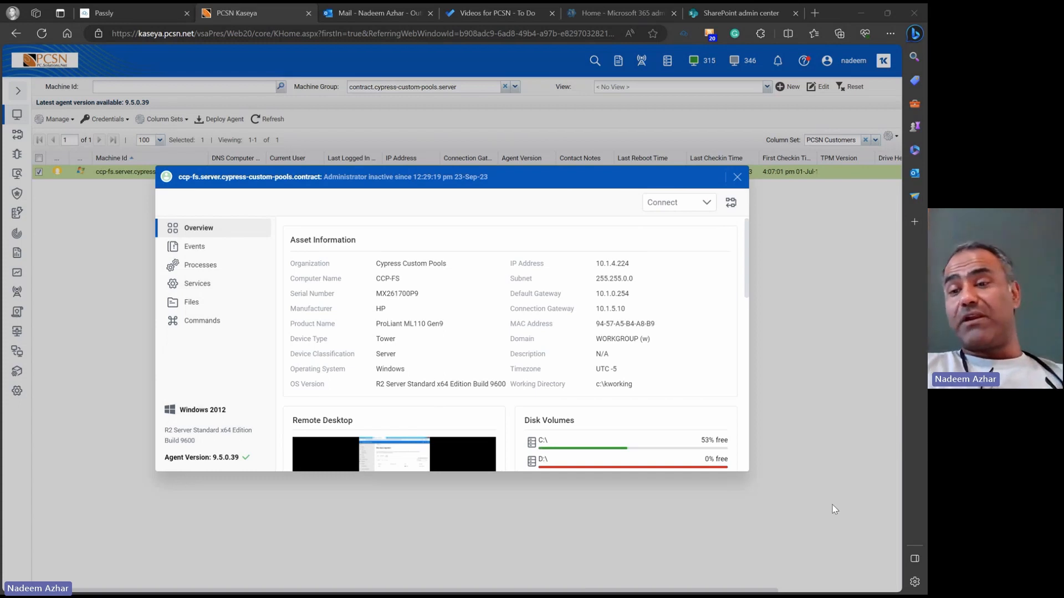